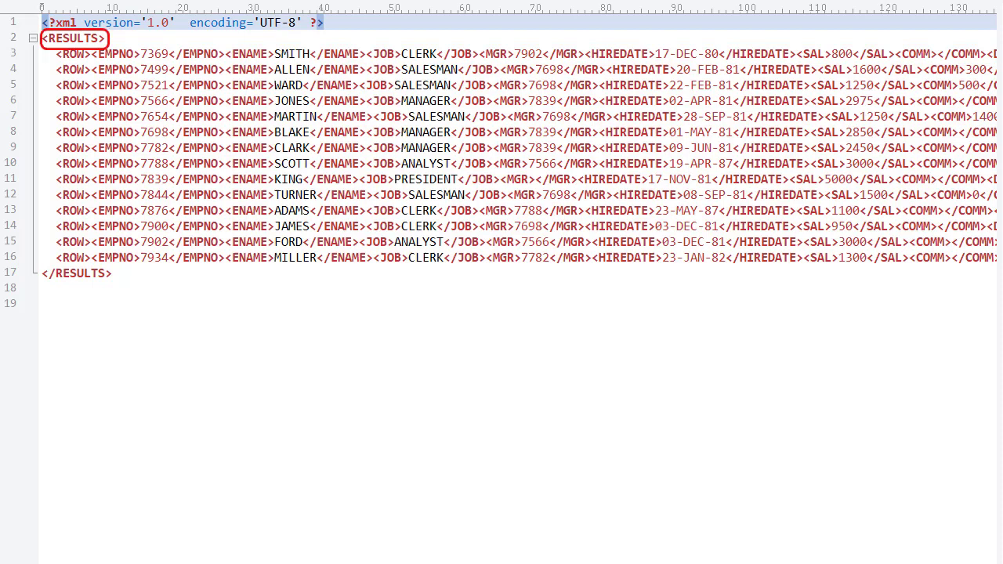
Show the emp.xlsx workbook and highlight its single worksheet named 'emp sheet'
{"action": "scroll", "scroll_direction": "right", "scroll_amount": 3}
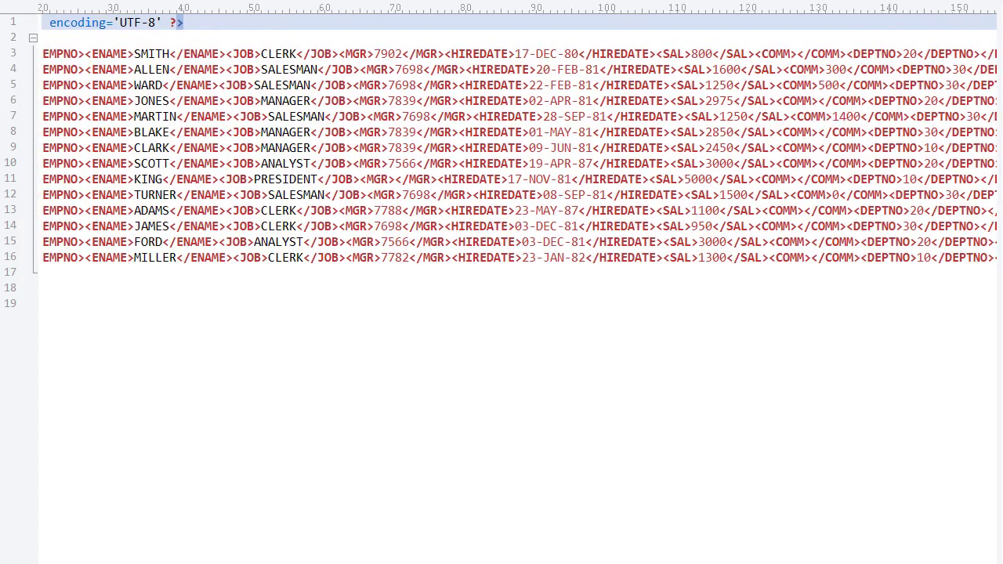
{"action": "scroll", "scroll_direction": "right", "scroll_amount": 3}
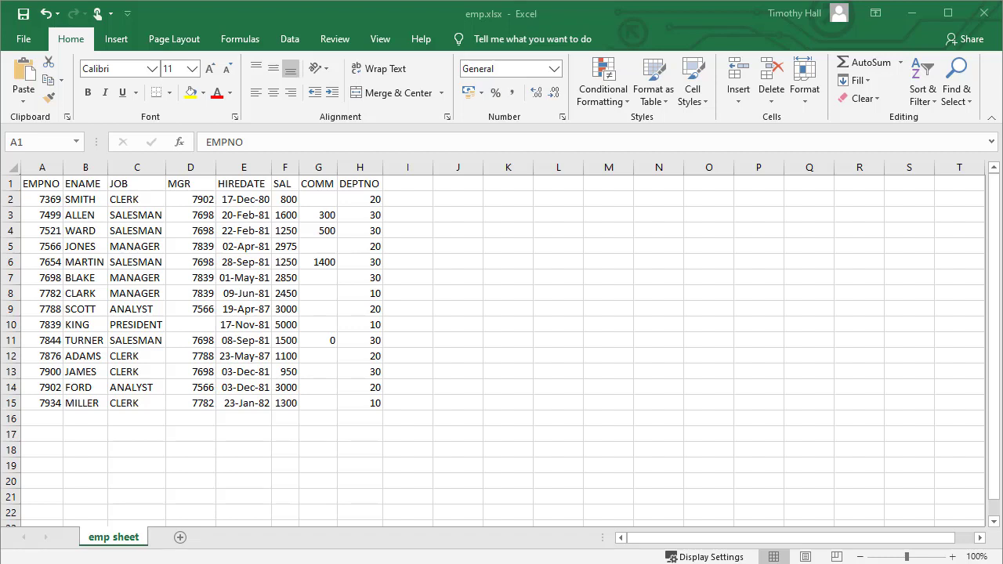
{"action": "double_click", "coordinate": [113, 536]}
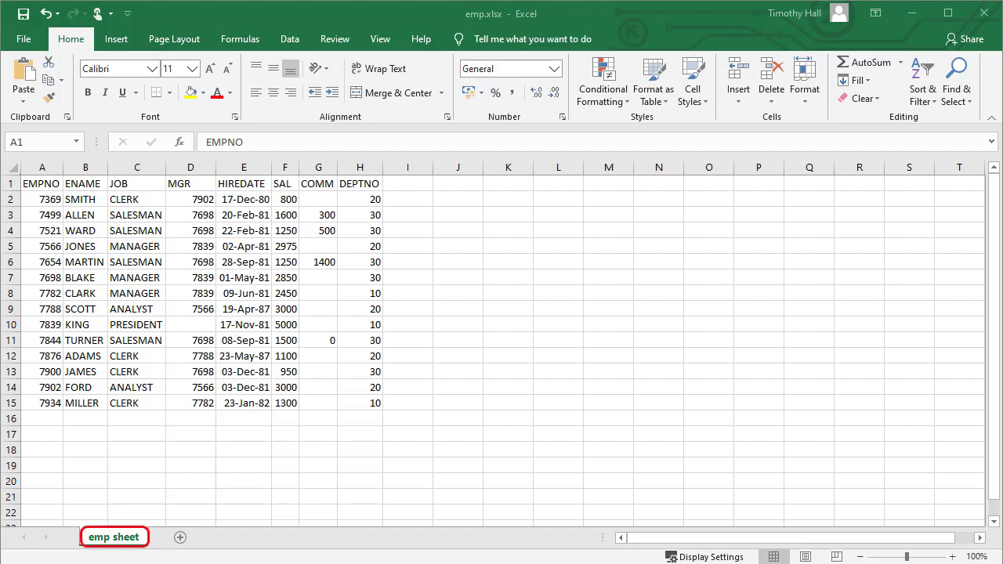